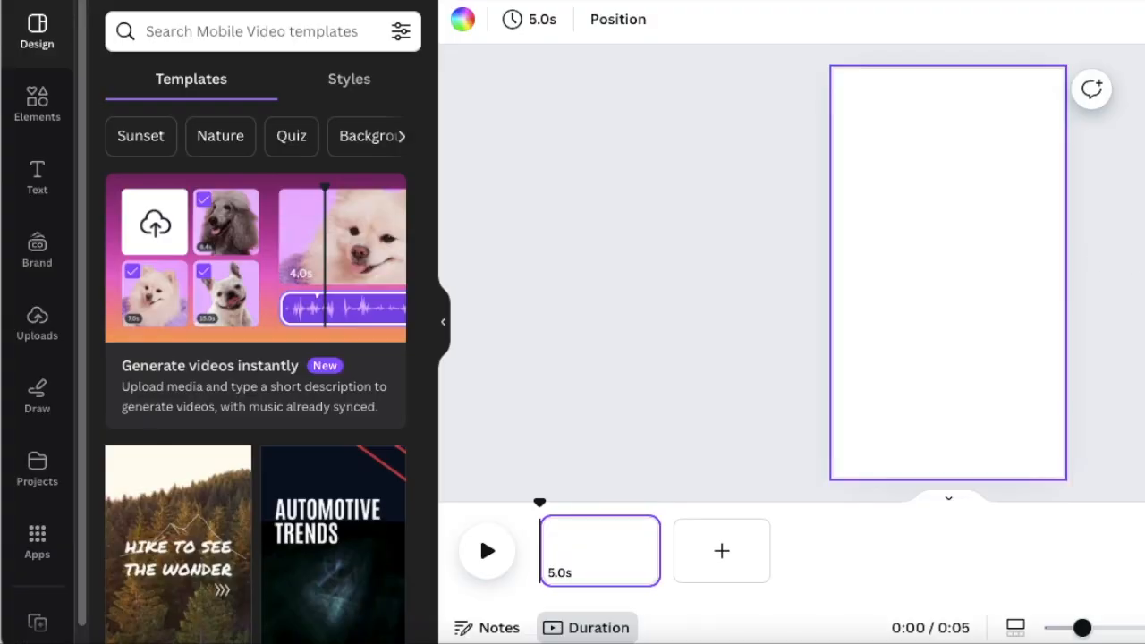
{"action": "mouse_move", "coordinate": [79, 72]}
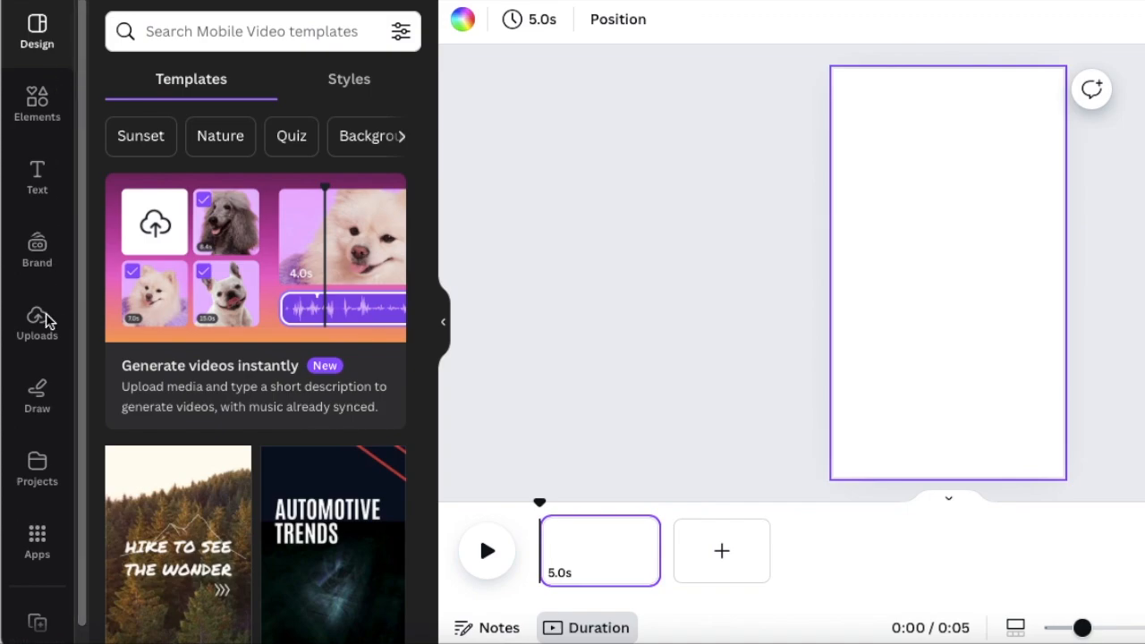
Add the uploaded 7.1-second creator video to the page and bring up its editing tools.
{"action": "left_click", "coordinate": [36, 319]}
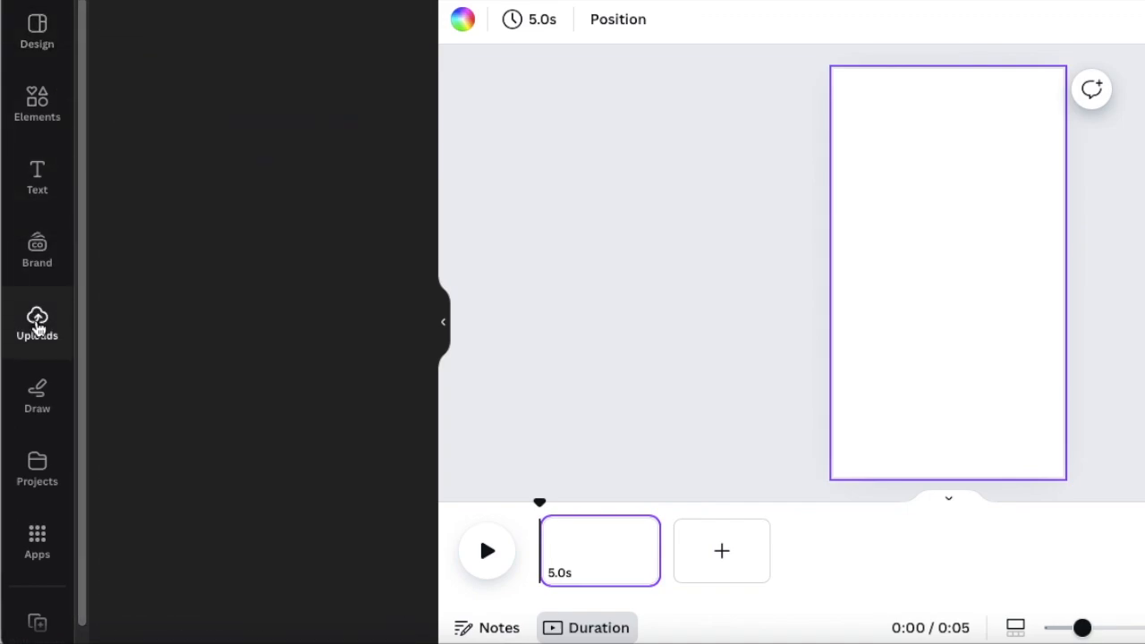
{"action": "left_click", "coordinate": [36, 322]}
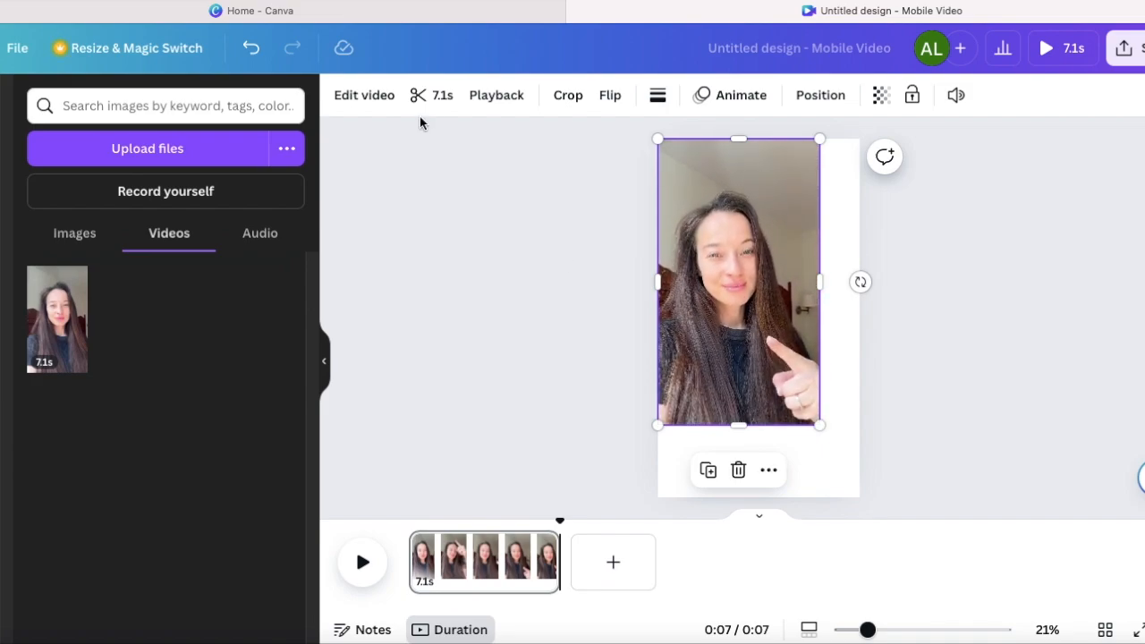
{"action": "left_click", "coordinate": [363, 95]}
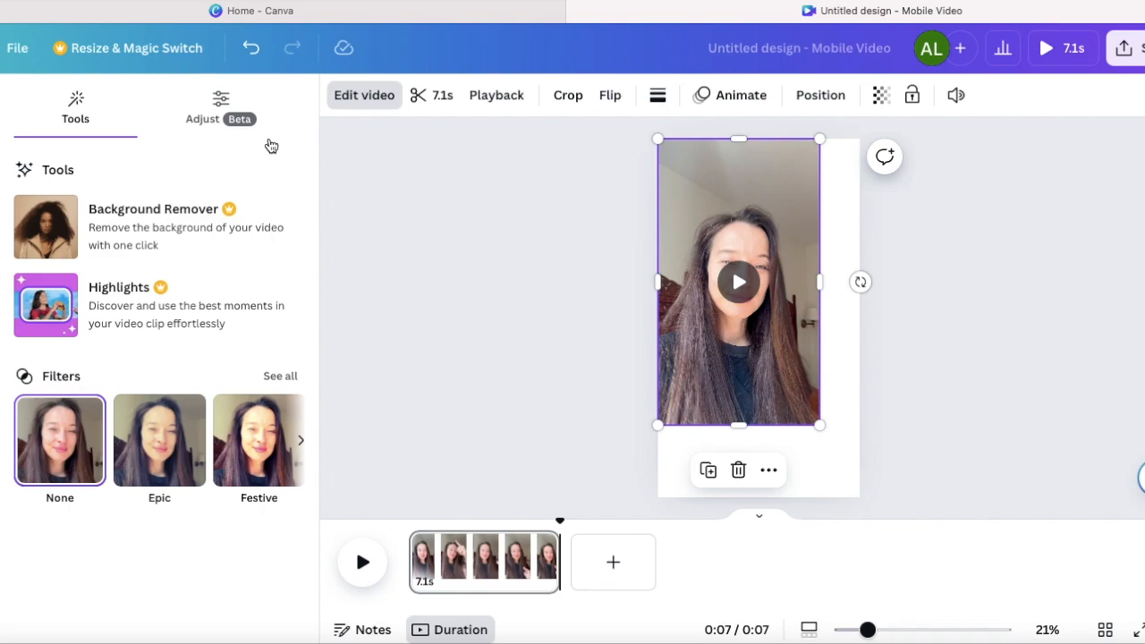
{"action": "mouse_move", "coordinate": [315, 131]}
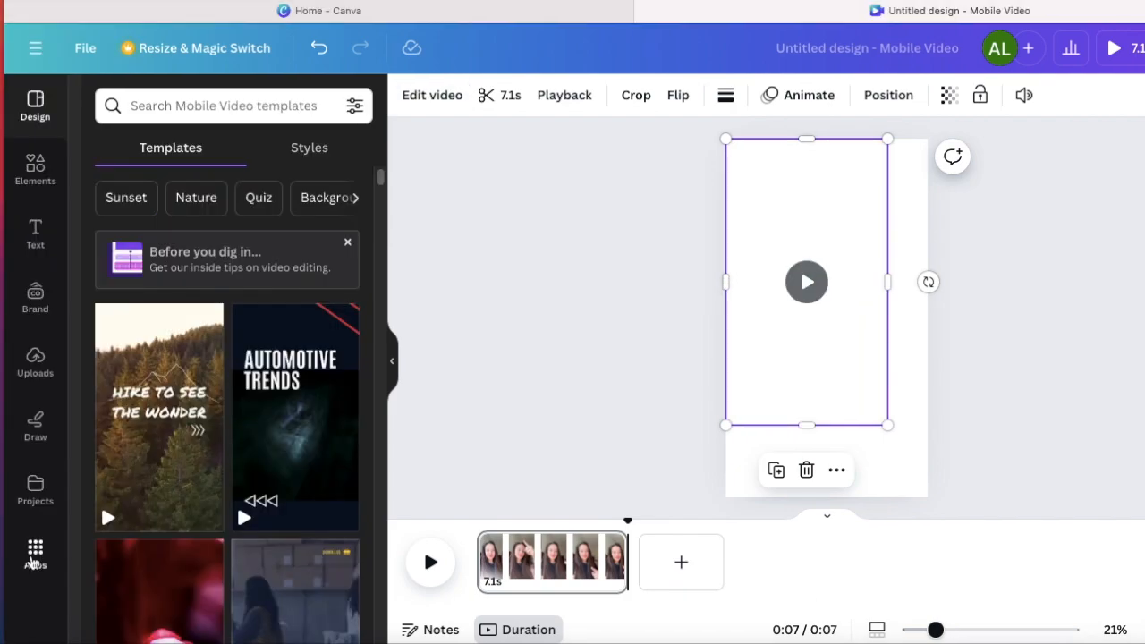
Browse the Discover list of featured and trending Canva apps.
{"action": "left_click", "coordinate": [36, 551]}
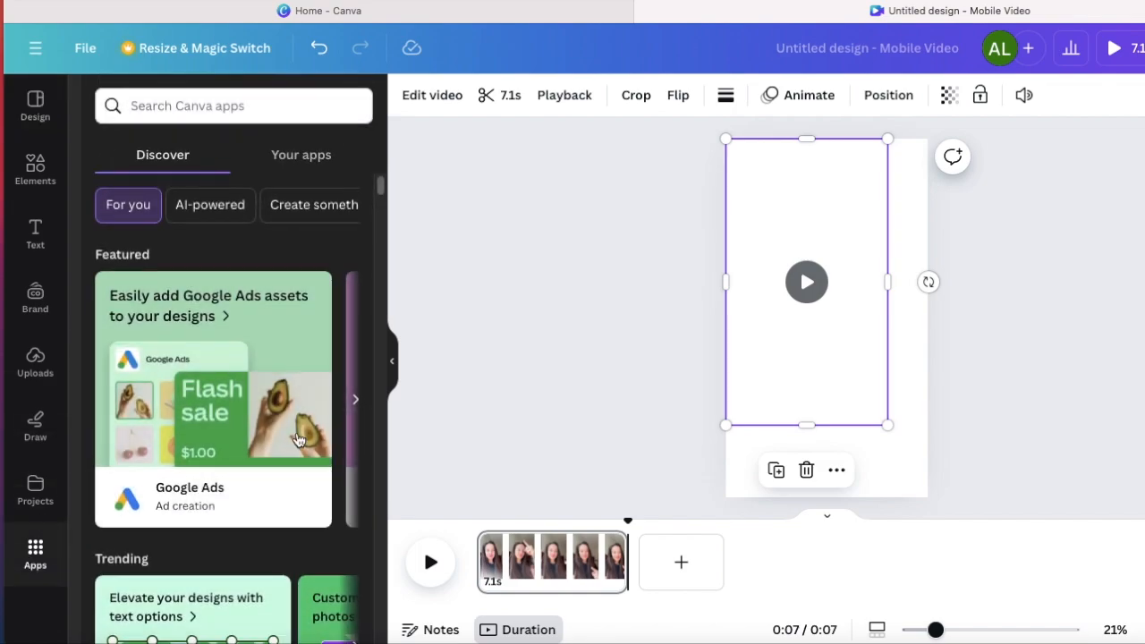
{"action": "scroll", "scroll_direction": "down", "scroll_amount": 3}
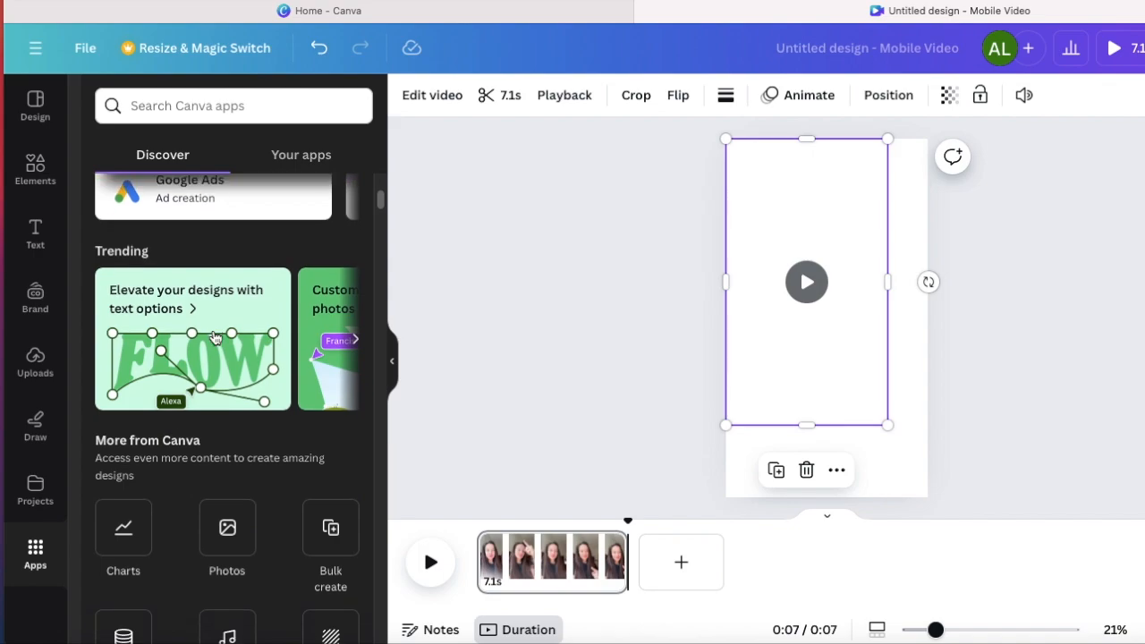
{"action": "scroll", "scroll_direction": "down", "scroll_amount": 3}
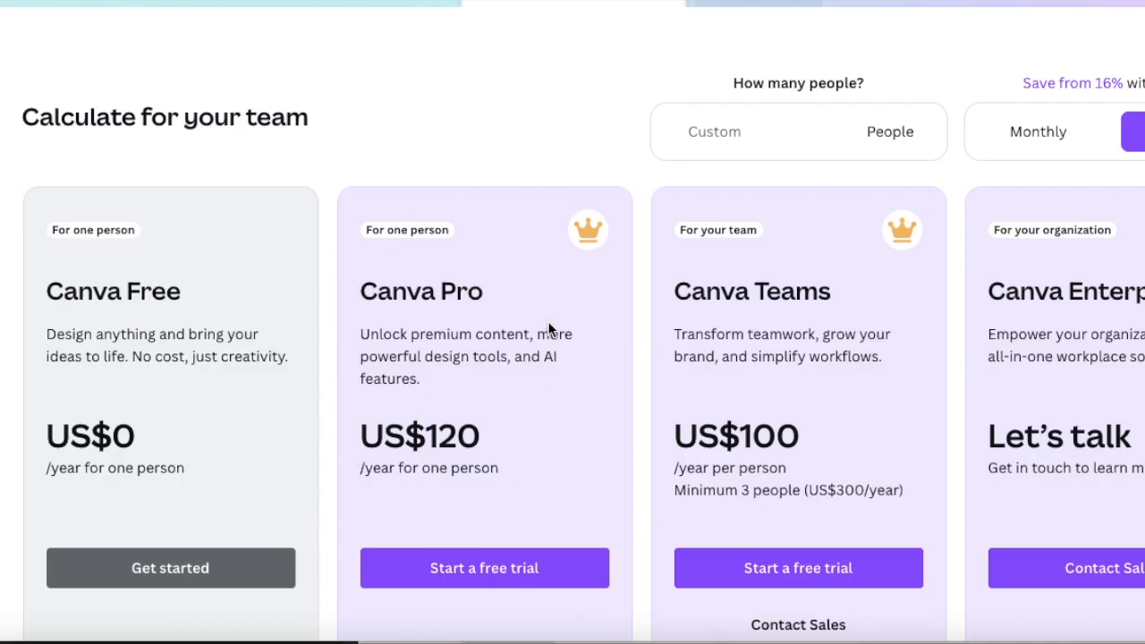
{"action": "mouse_move", "coordinate": [1041, 144]}
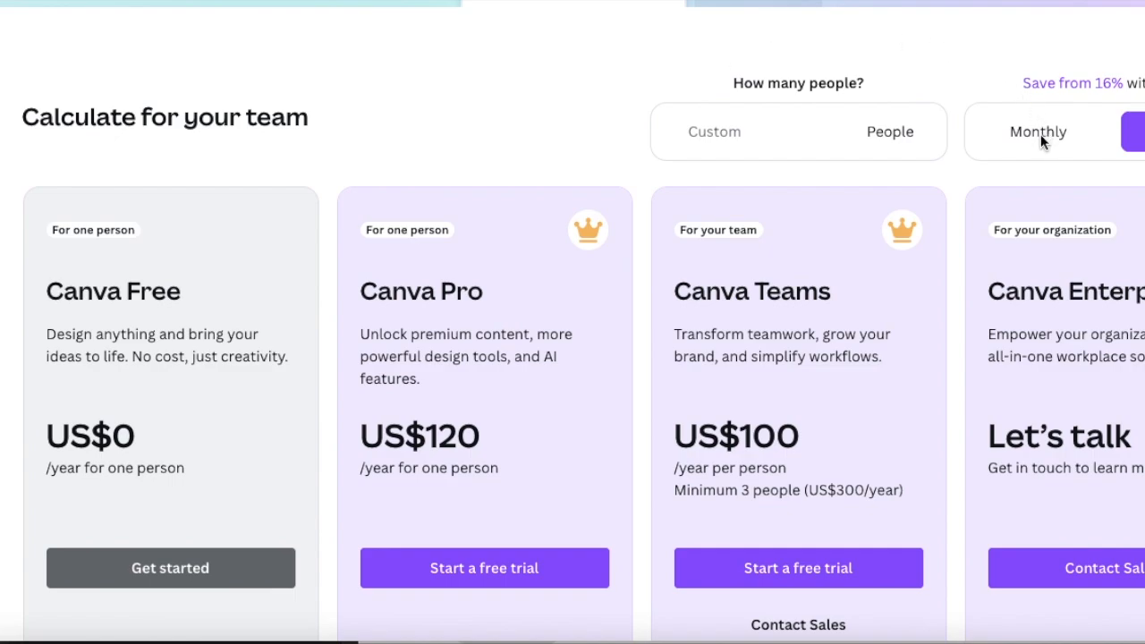
View monthly plan prices (Pro US$15), start the Canva Pro free trial, then dismiss the offer.
{"action": "left_click", "coordinate": [1038, 133]}
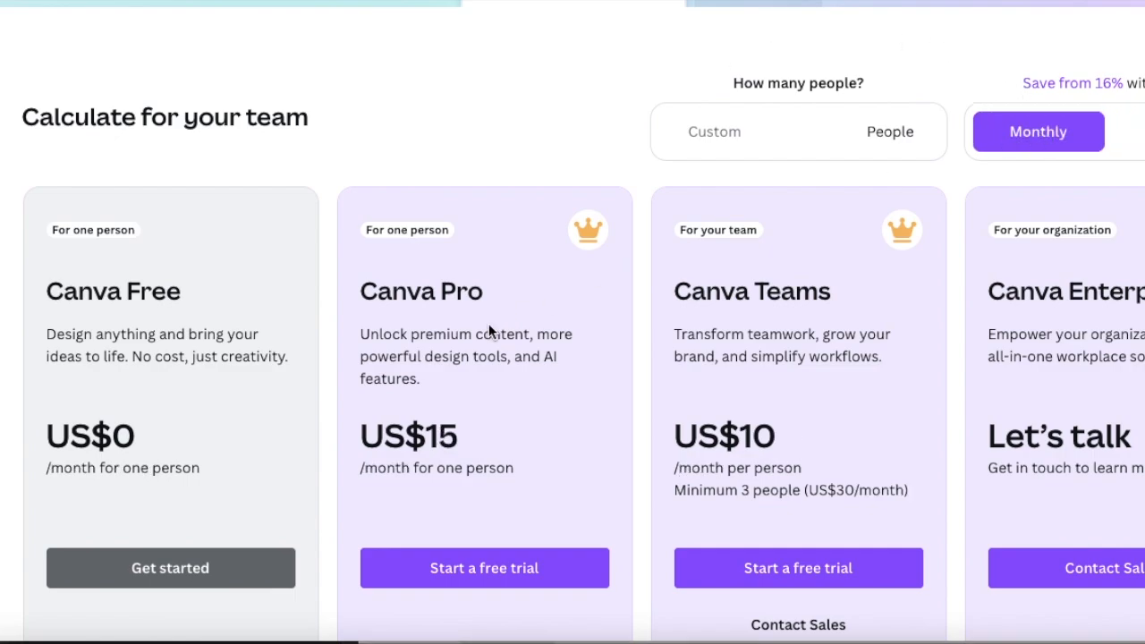
{"action": "mouse_move", "coordinate": [485, 569]}
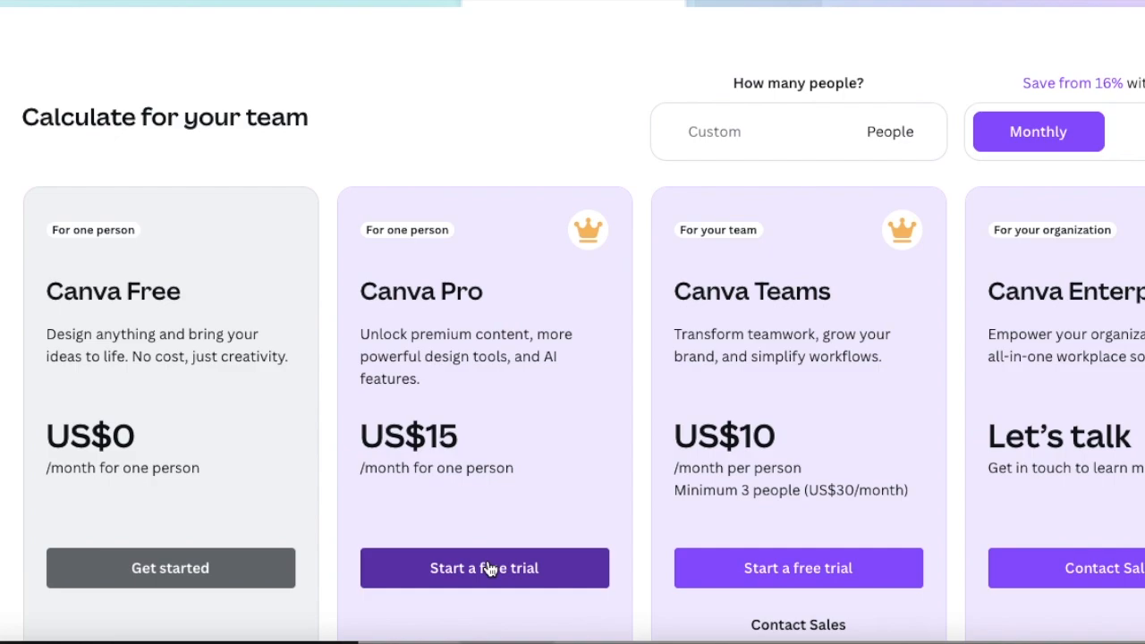
{"action": "left_click", "coordinate": [485, 569]}
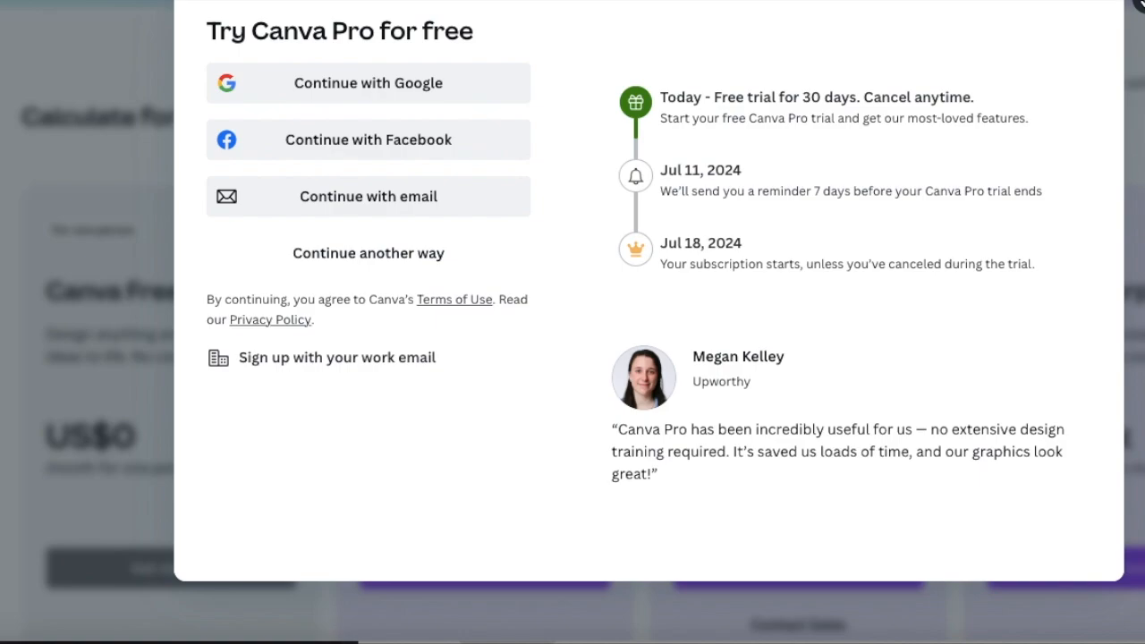
{"action": "left_click", "coordinate": [1143, 3]}
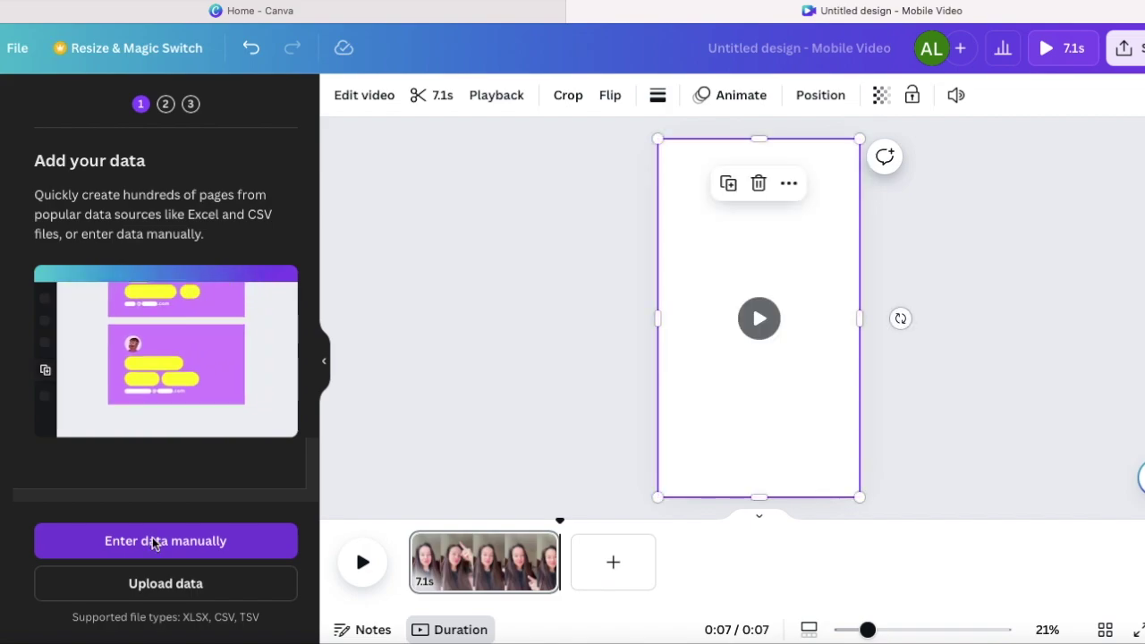
Leave Bulk create and add a subheading text box at the top of the video page.
{"action": "left_click", "coordinate": [165, 540]}
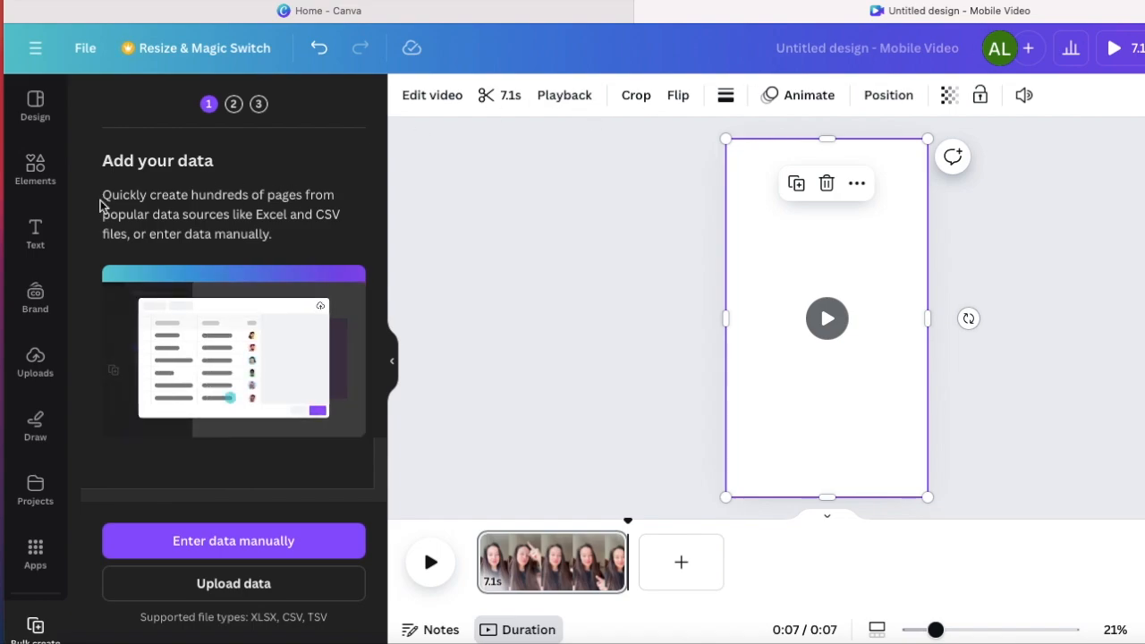
{"action": "left_click", "coordinate": [36, 232]}
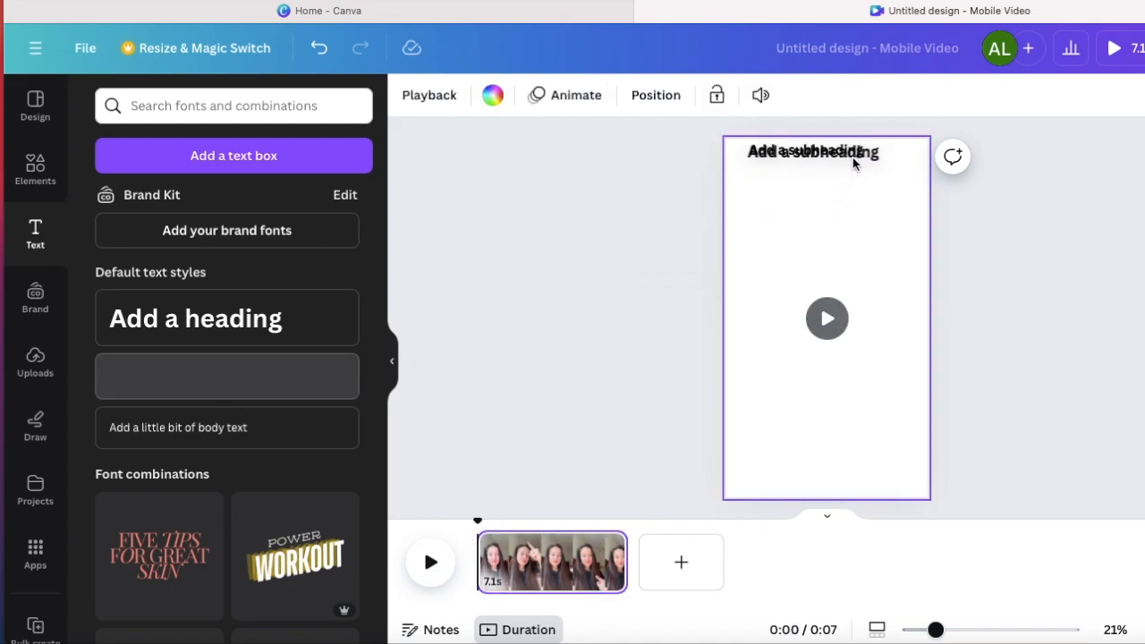
Reword the subheading to 'ChatGPT Tip'.
{"action": "double_click", "coordinate": [823, 150]}
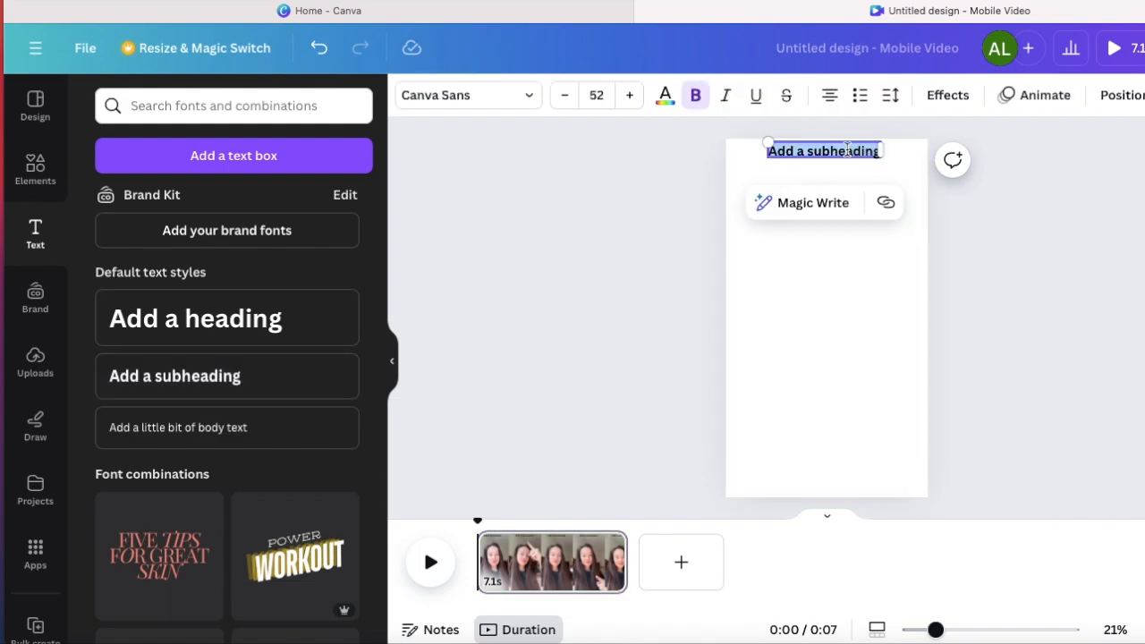
{"action": "type", "text": "ChatGP"}
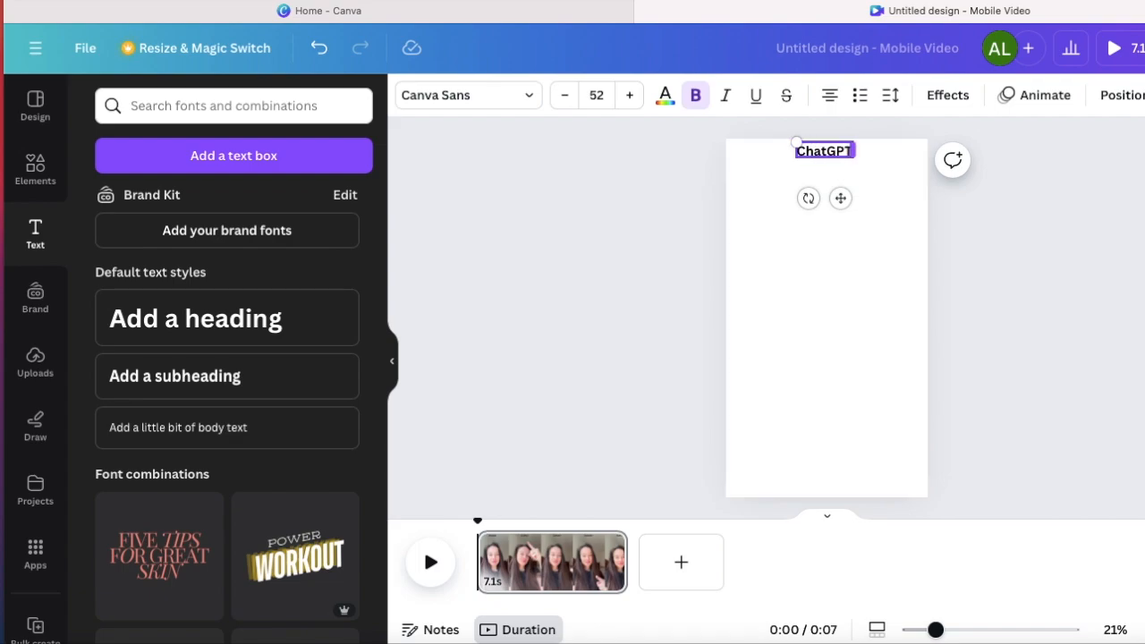
{"action": "type", "text": "TC"}
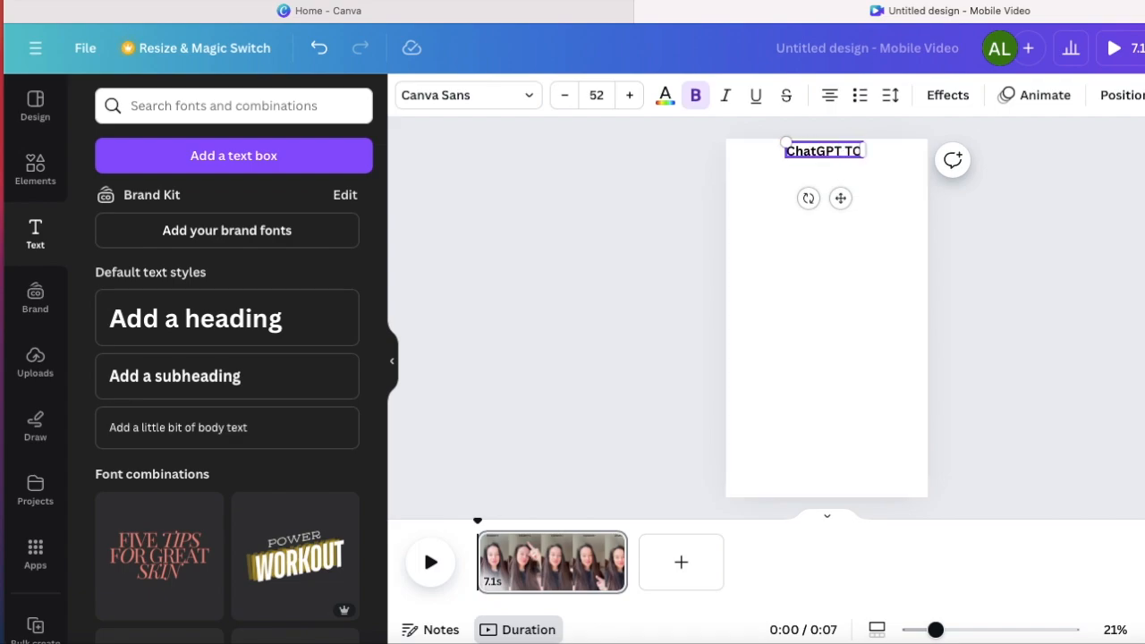
{"action": "type", "text": "Tip"}
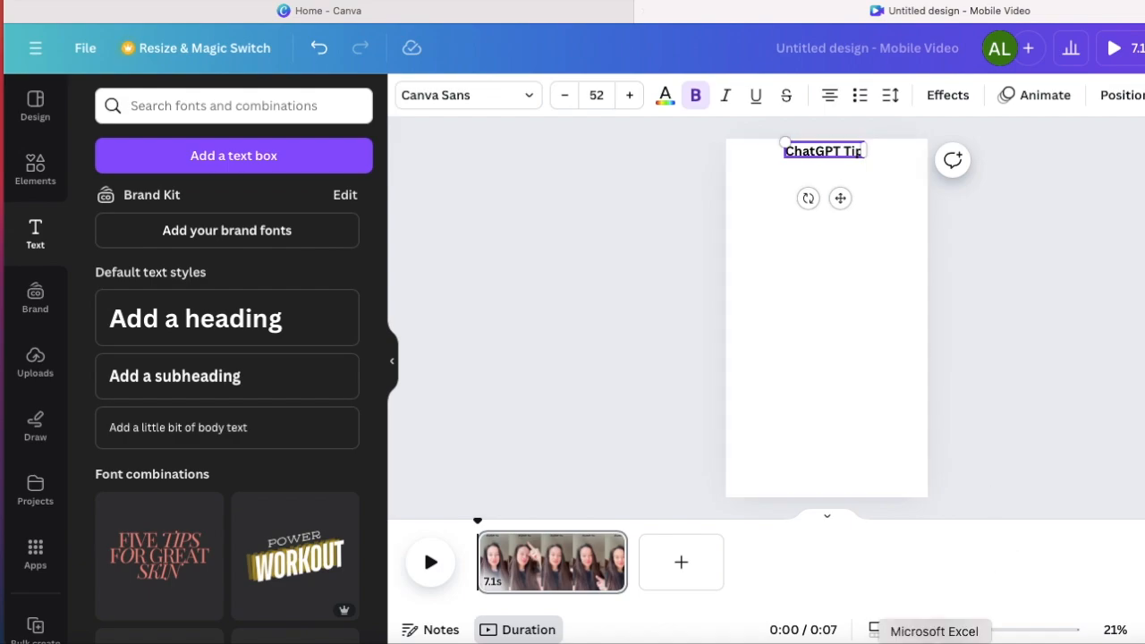
Give the title a background highlight effect and change its colour.
{"action": "left_click", "coordinate": [946, 95]}
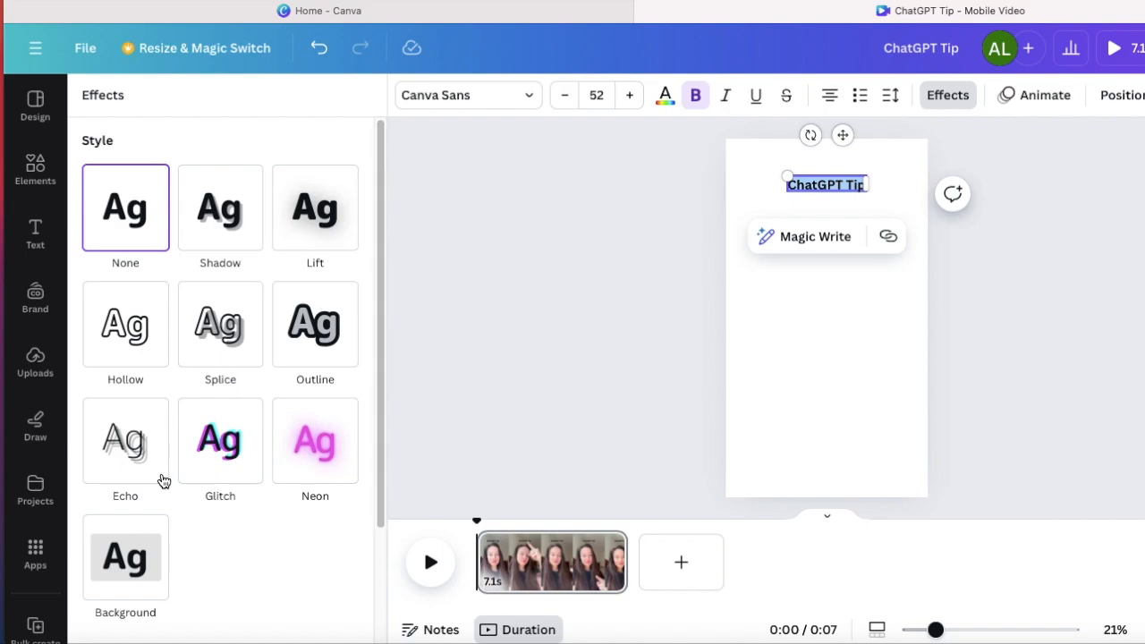
{"action": "left_click", "coordinate": [125, 554]}
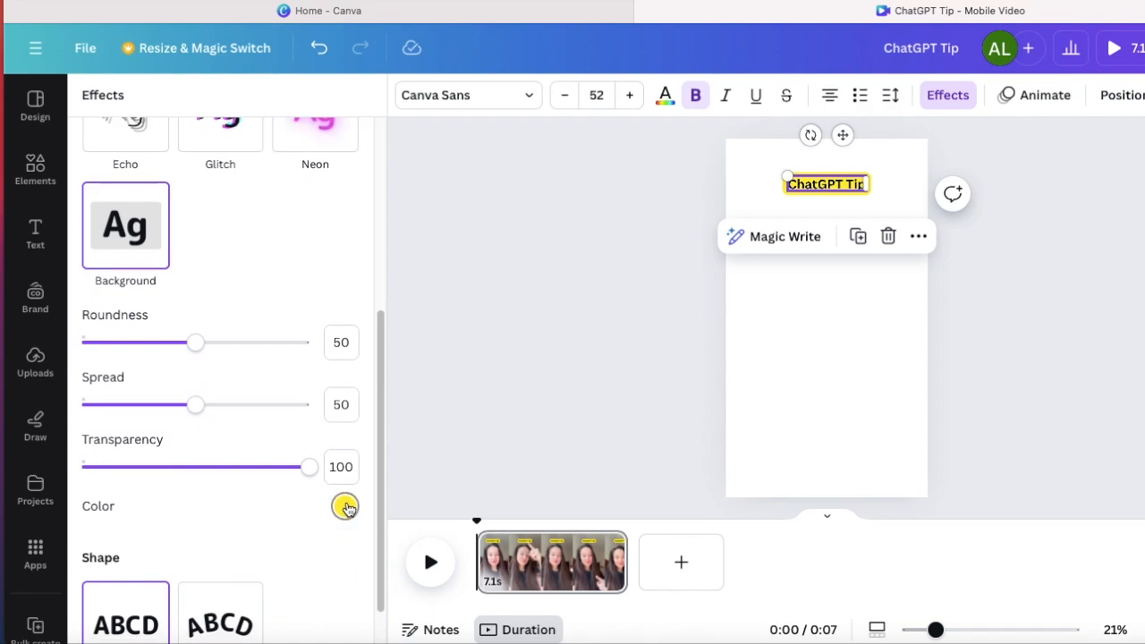
{"action": "left_click", "coordinate": [345, 508]}
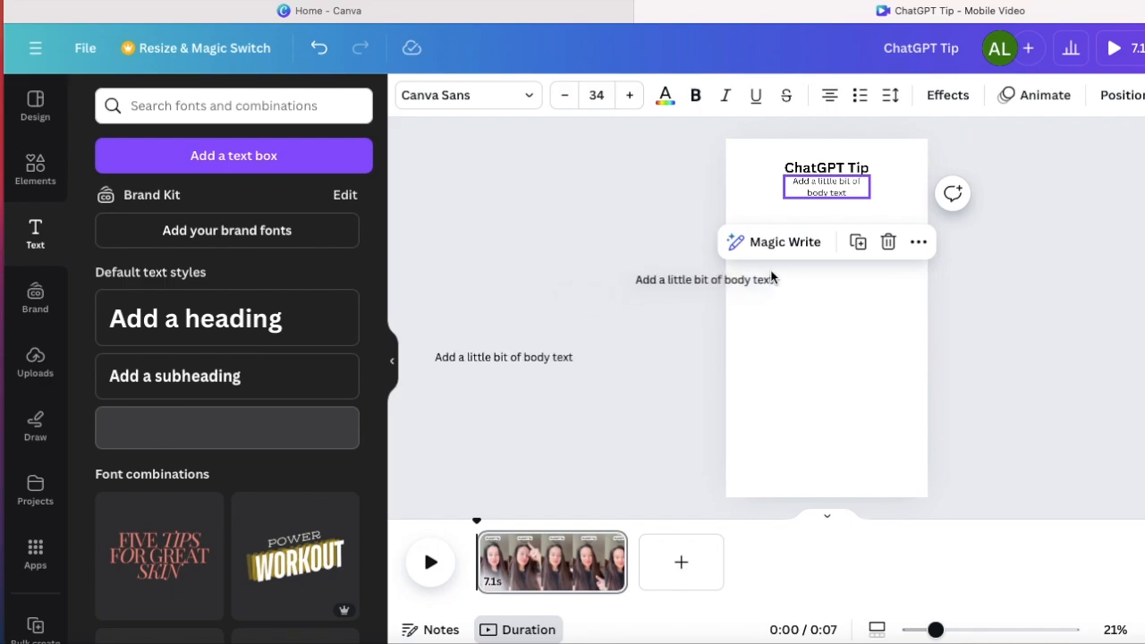
Edit the body caption into timed overlays and play back the captioned video.
{"action": "left_click", "coordinate": [827, 188]}
{"action": "type", "text": "Introduction"}
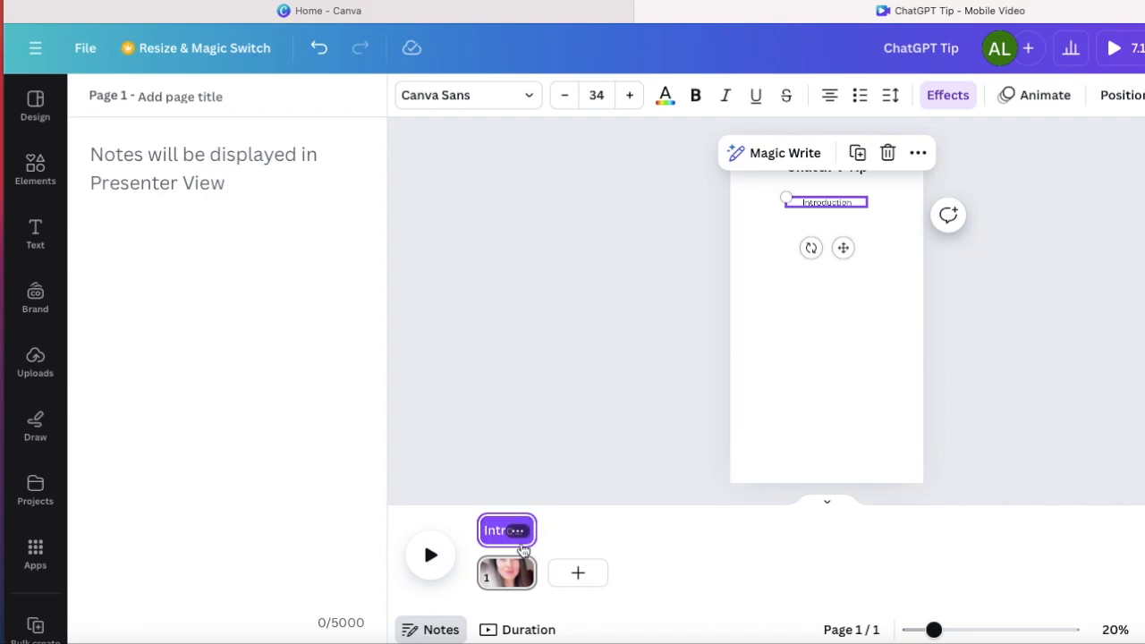
{"action": "mouse_move", "coordinate": [447, 558]}
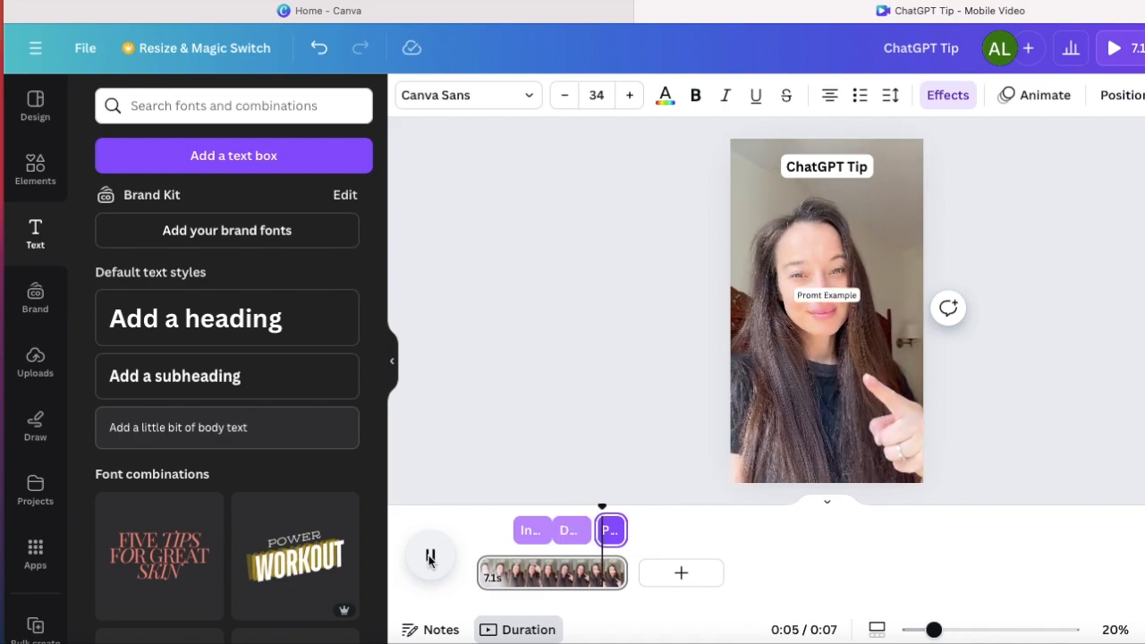
{"action": "left_click", "coordinate": [431, 557]}
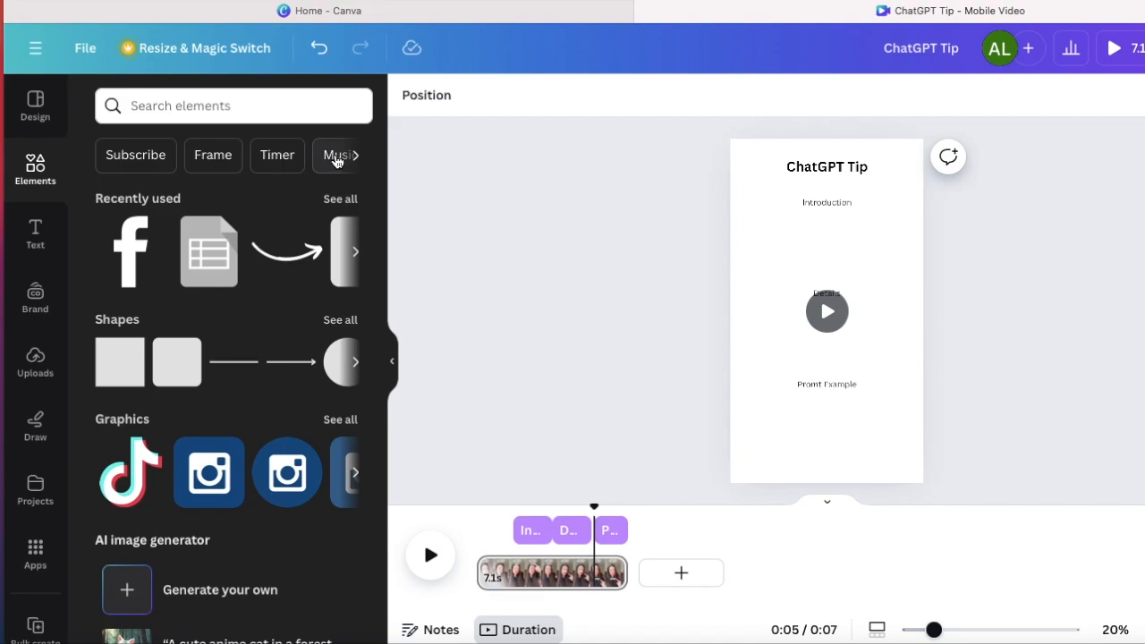
Search Elements for 'Music' and browse the full list of audio tracks.
{"action": "left_click", "coordinate": [332, 154]}
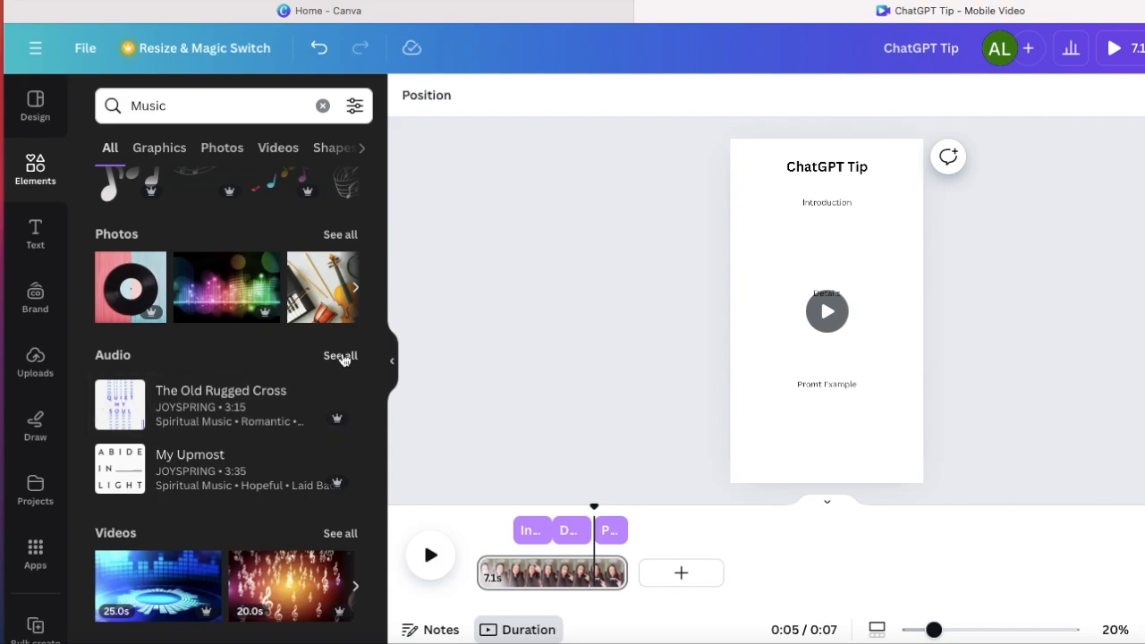
{"action": "left_click", "coordinate": [339, 356]}
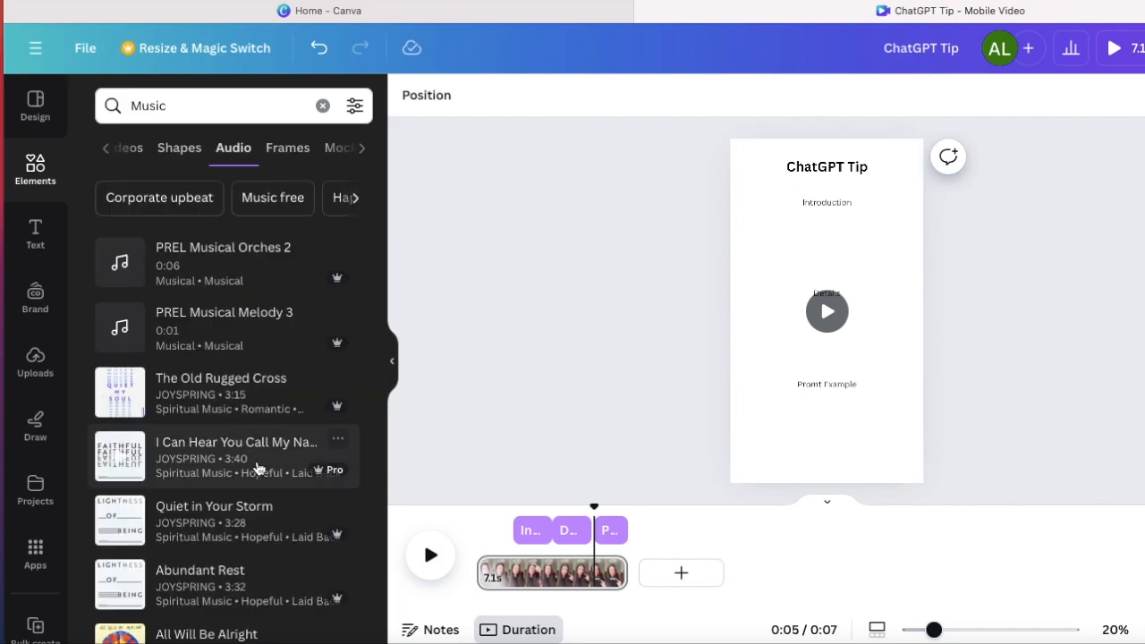
{"action": "scroll", "scroll_direction": "down", "scroll_amount": 3}
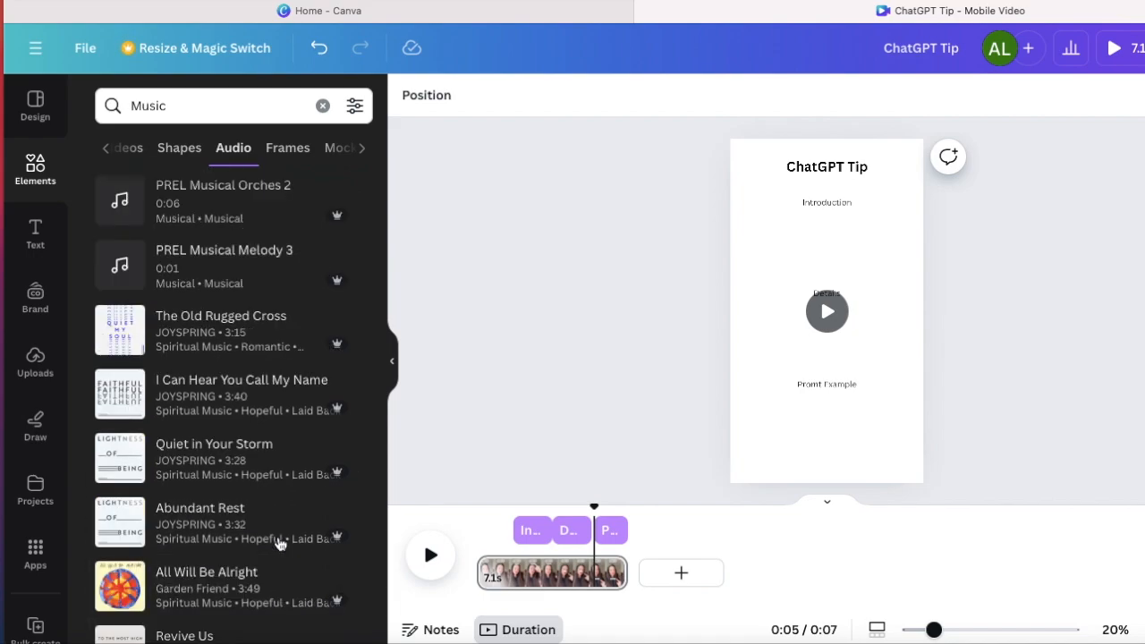
{"action": "scroll", "scroll_direction": "down", "scroll_amount": 3}
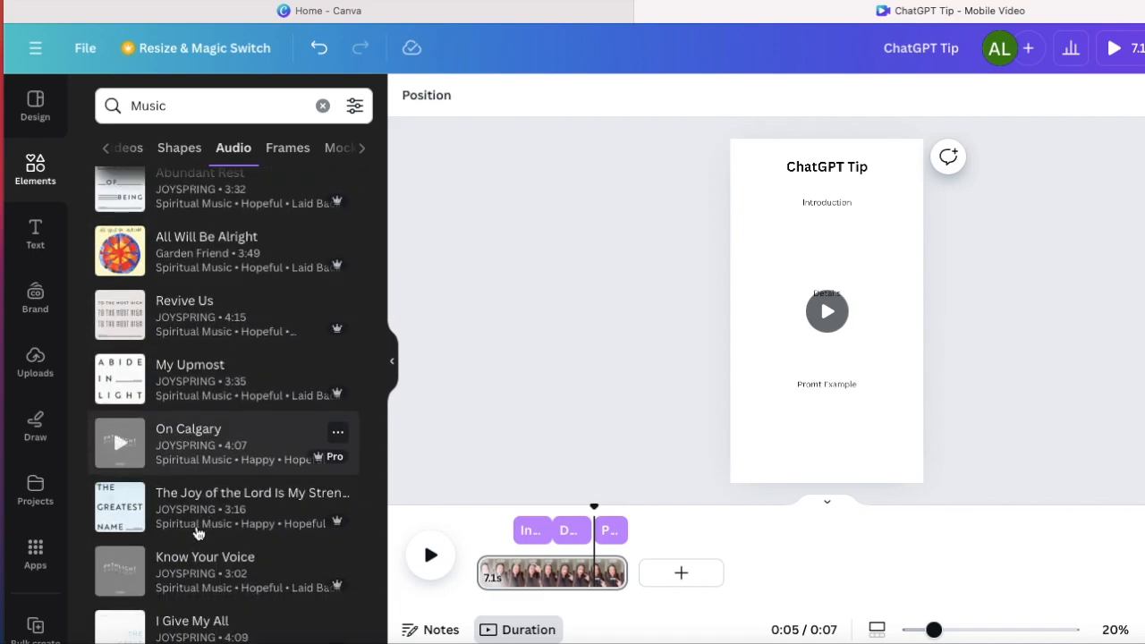
{"action": "scroll", "scroll_direction": "down", "scroll_amount": 3}
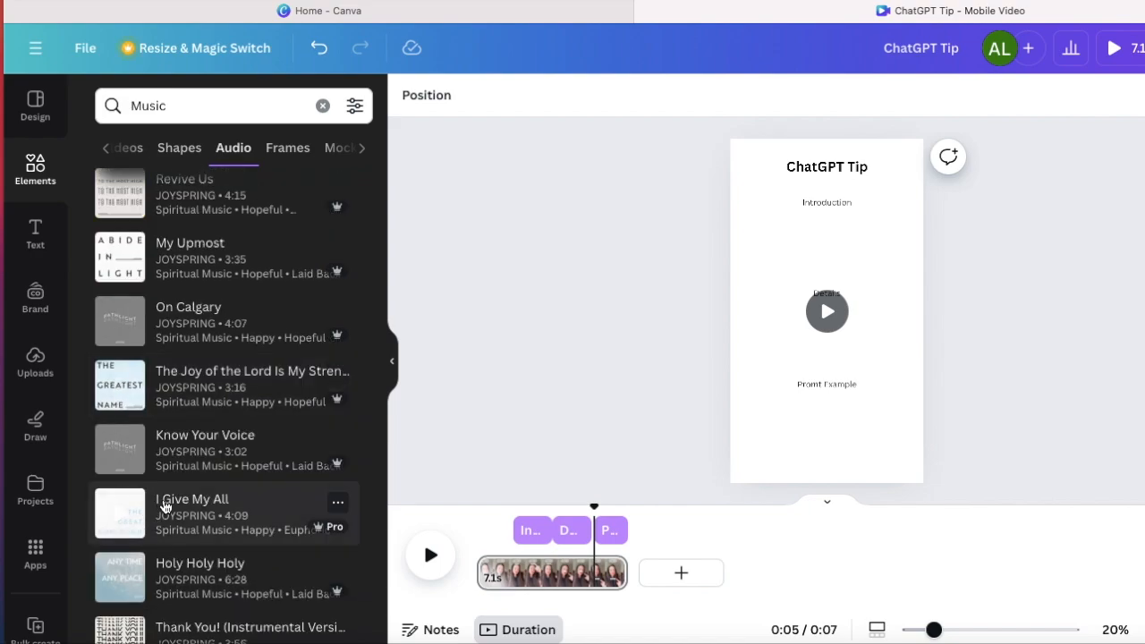